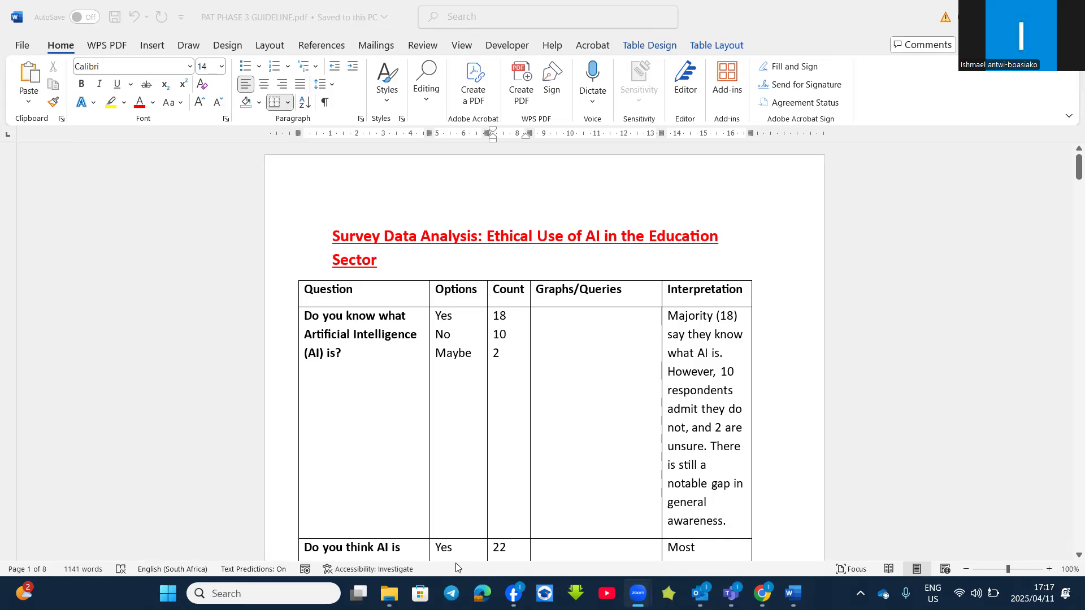
{"action": "mouse_move", "coordinate": [379, 292]}
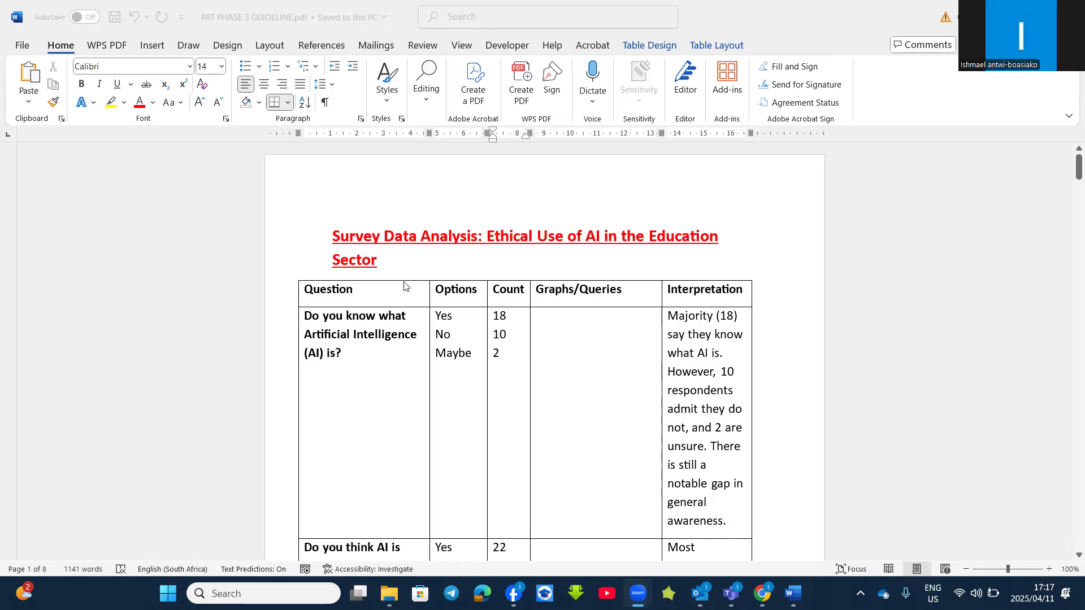
{"action": "mouse_move", "coordinate": [452, 305]}
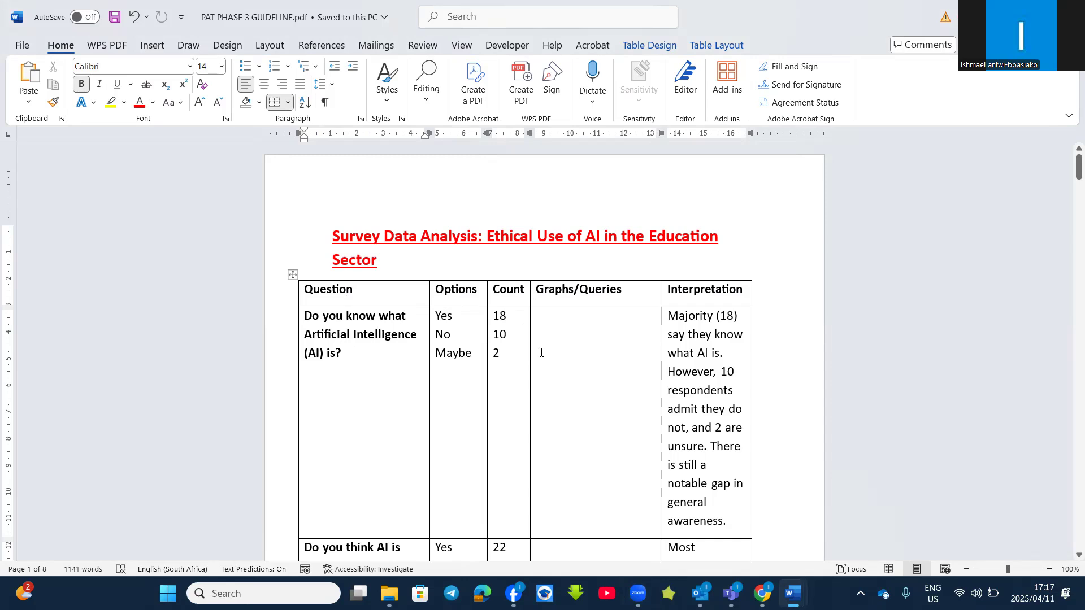
{"action": "mouse_move", "coordinate": [580, 350]}
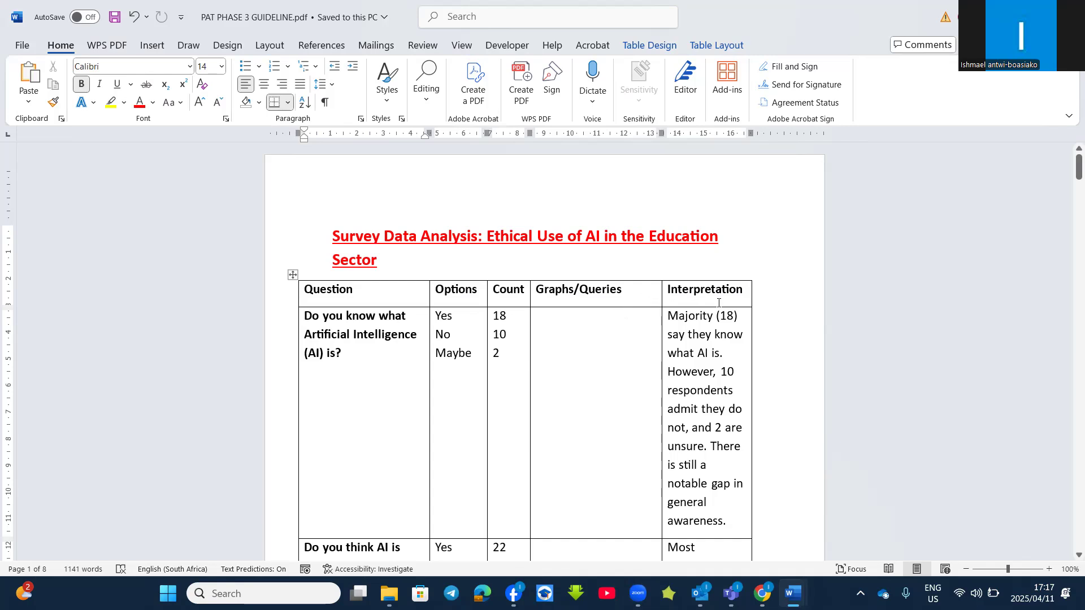
{"action": "mouse_move", "coordinate": [394, 350]}
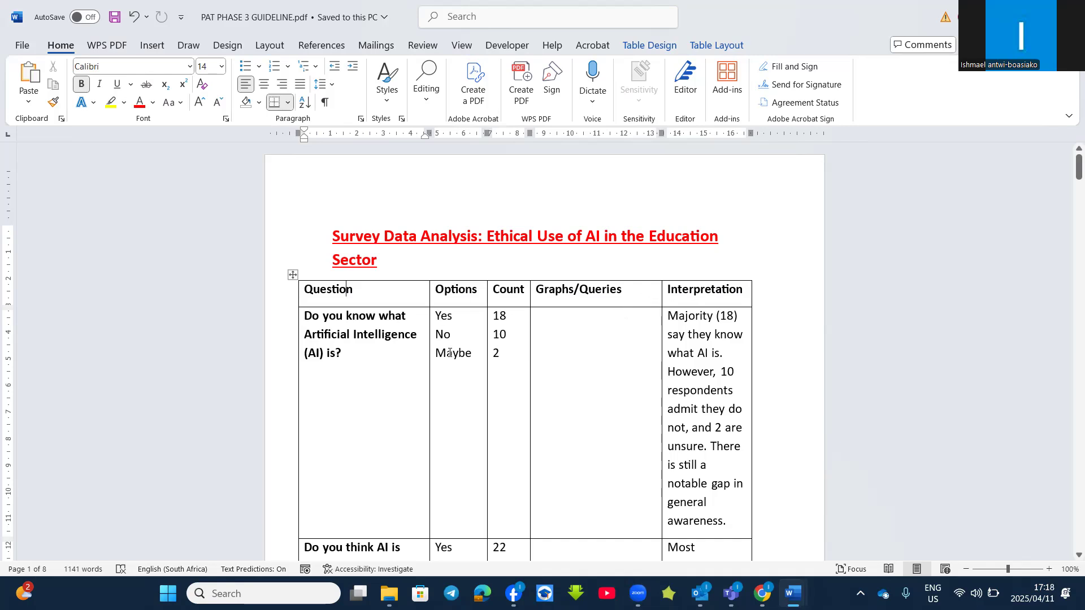
{"action": "mouse_move", "coordinate": [450, 354]}
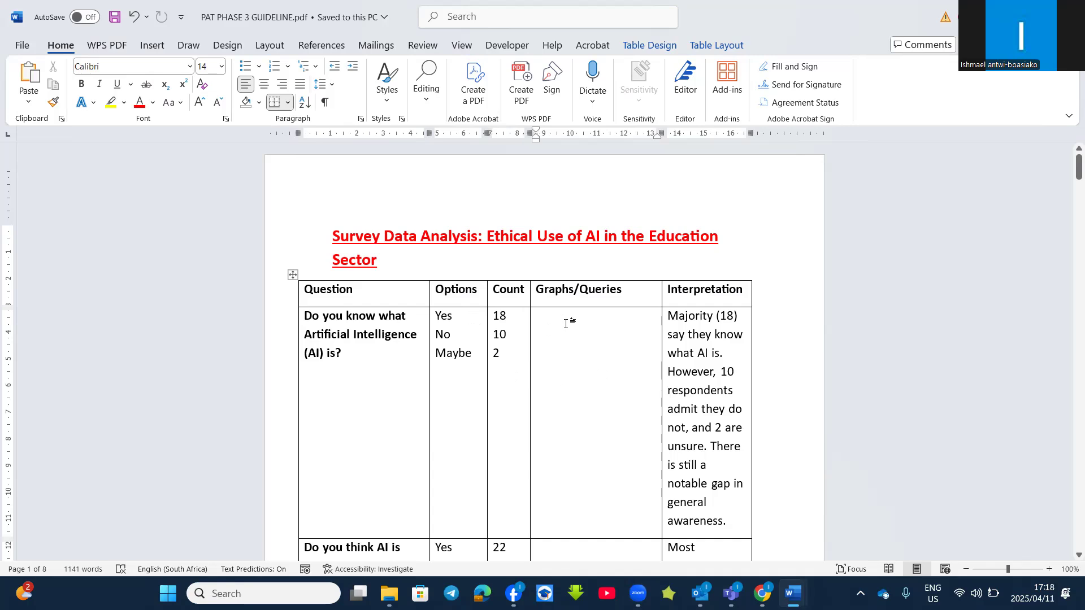
{"action": "mouse_move", "coordinate": [566, 360]}
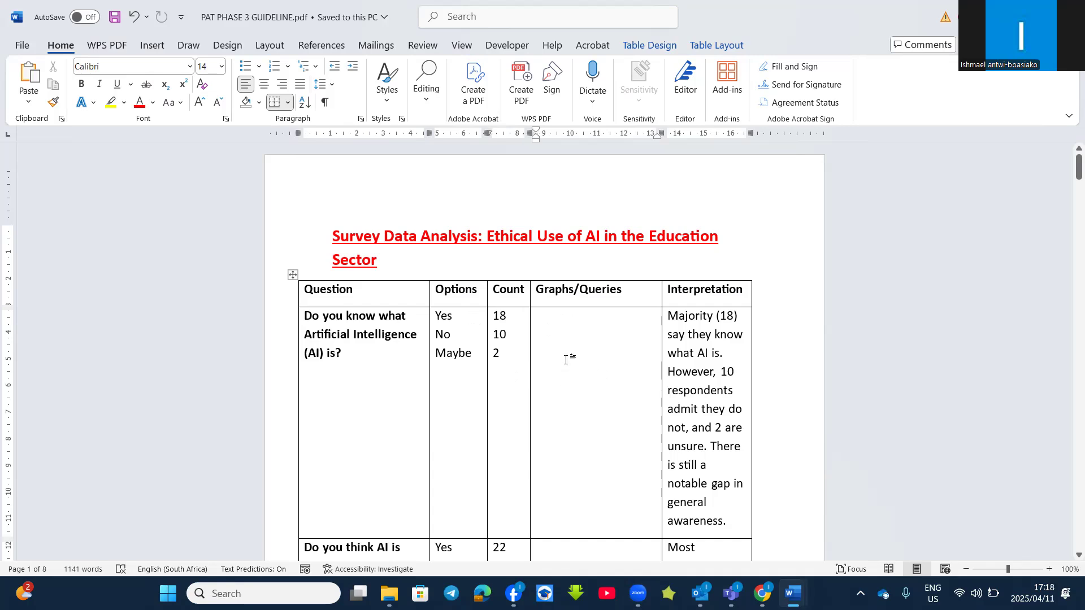
Step: Split the first interpretation so 'There is still a notable gap in general awareness.' starts a new paragraph
{"action": "left_click", "coordinate": [536, 316]}
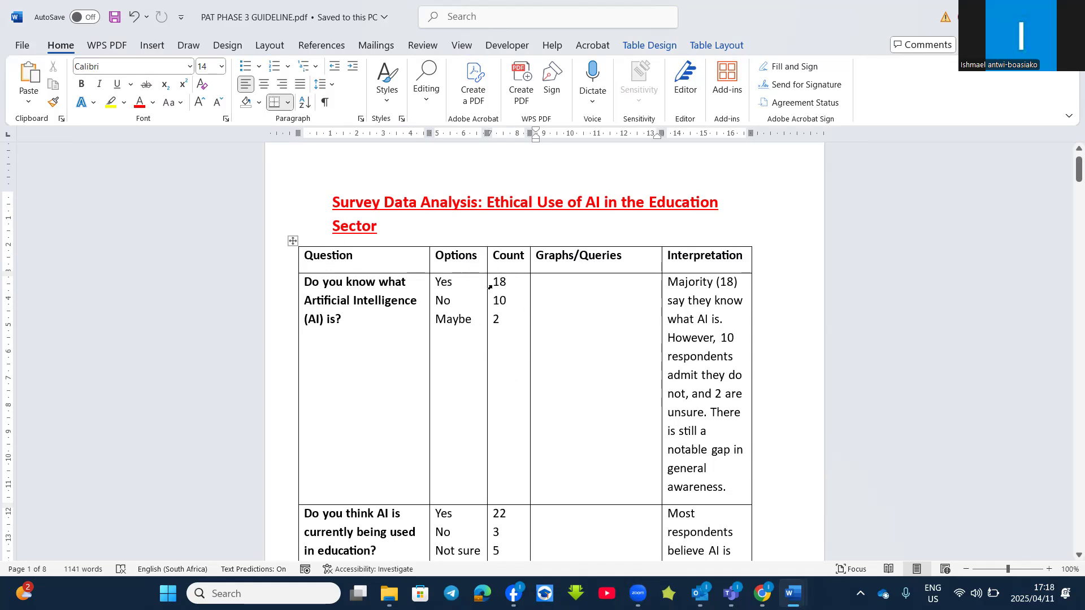
{"action": "left_click", "coordinate": [537, 281]}
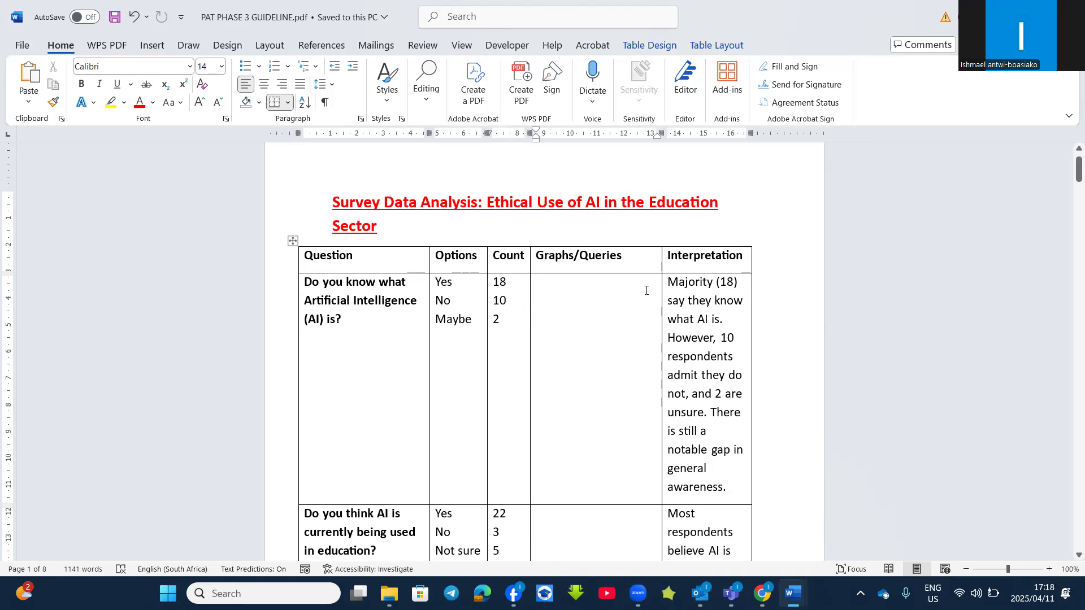
{"action": "mouse_move", "coordinate": [344, 308]}
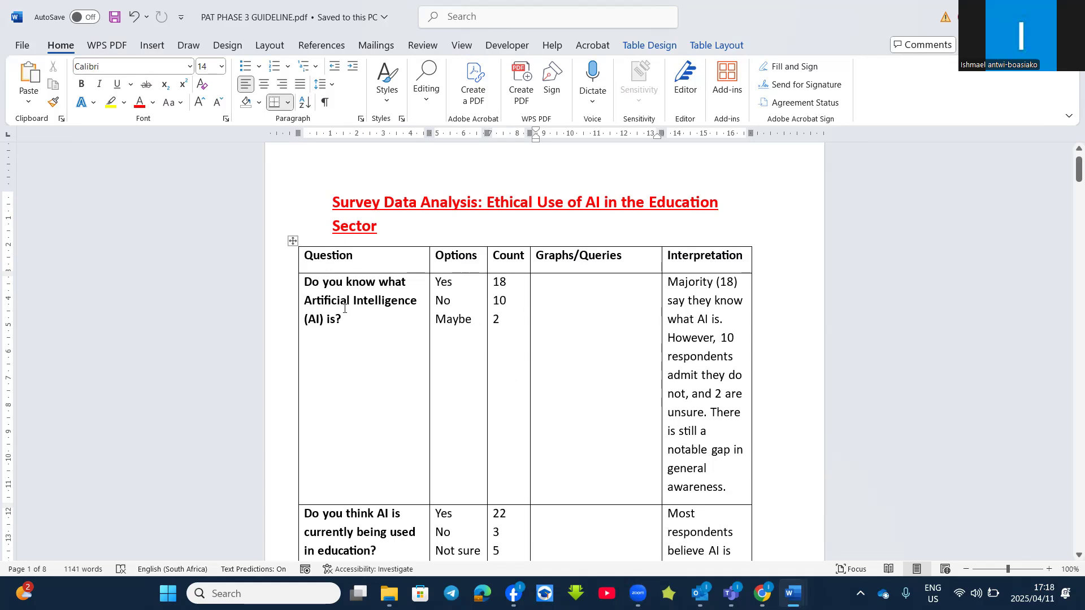
{"action": "left_click", "coordinate": [536, 282]}
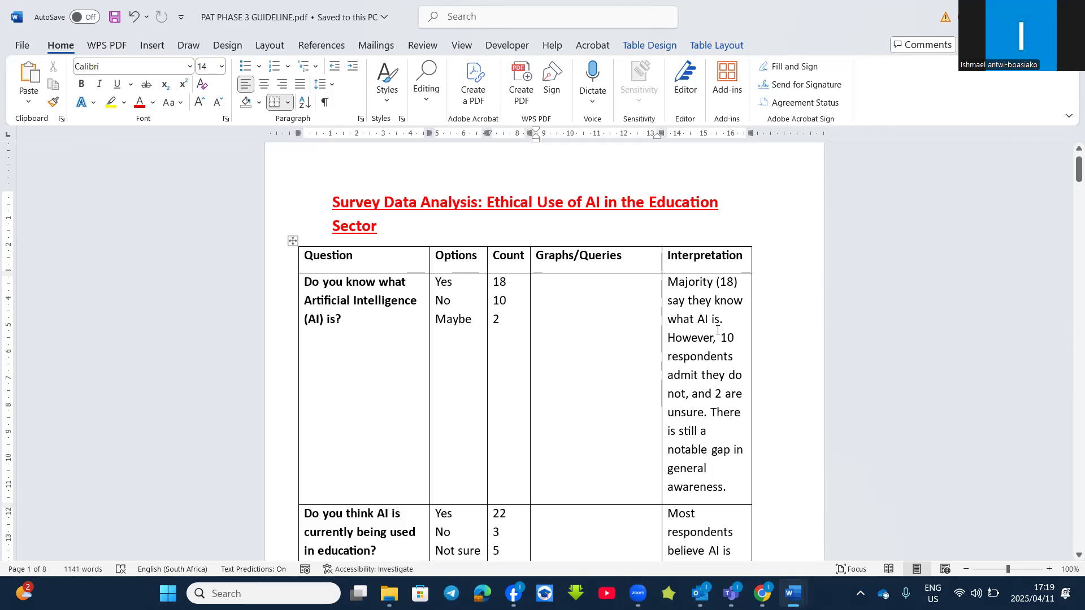
{"action": "left_click", "coordinate": [536, 282]}
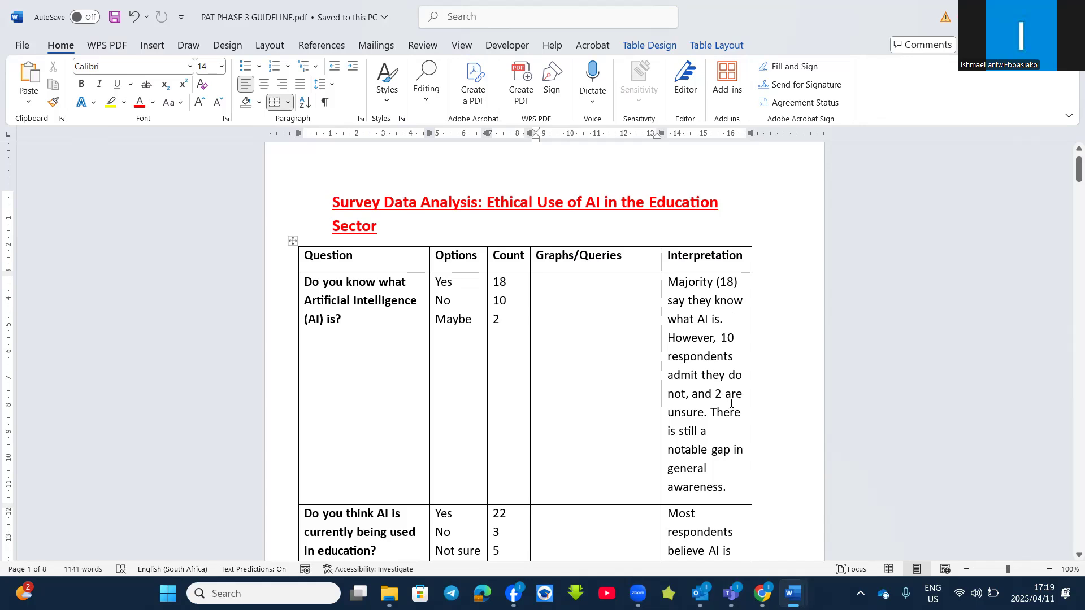
{"action": "scroll", "scroll_direction": "down", "scroll_amount": 3}
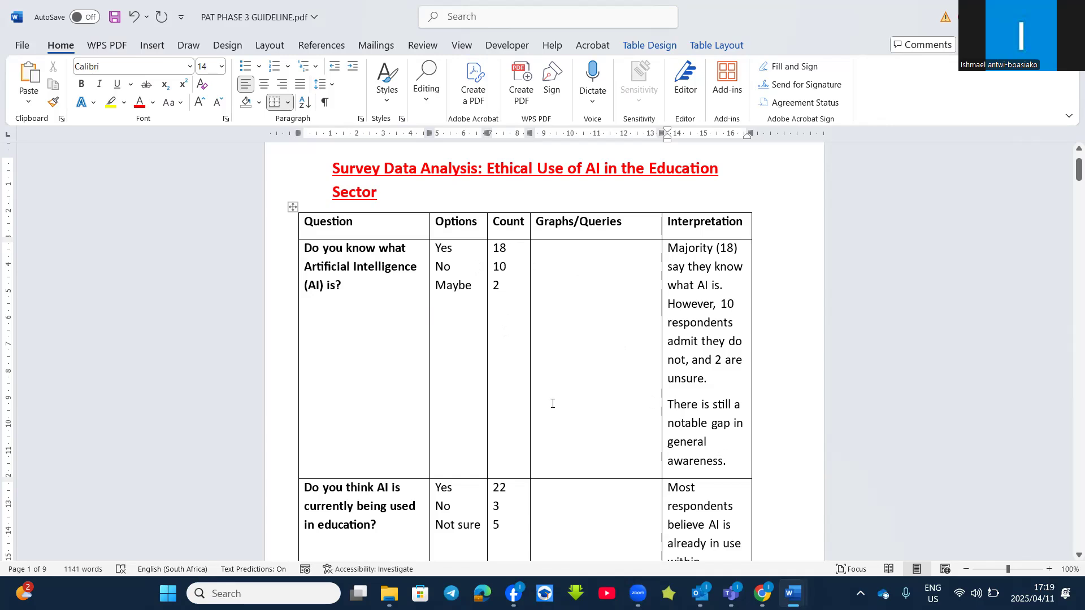
{"action": "scroll", "scroll_direction": "down", "scroll_amount": 3}
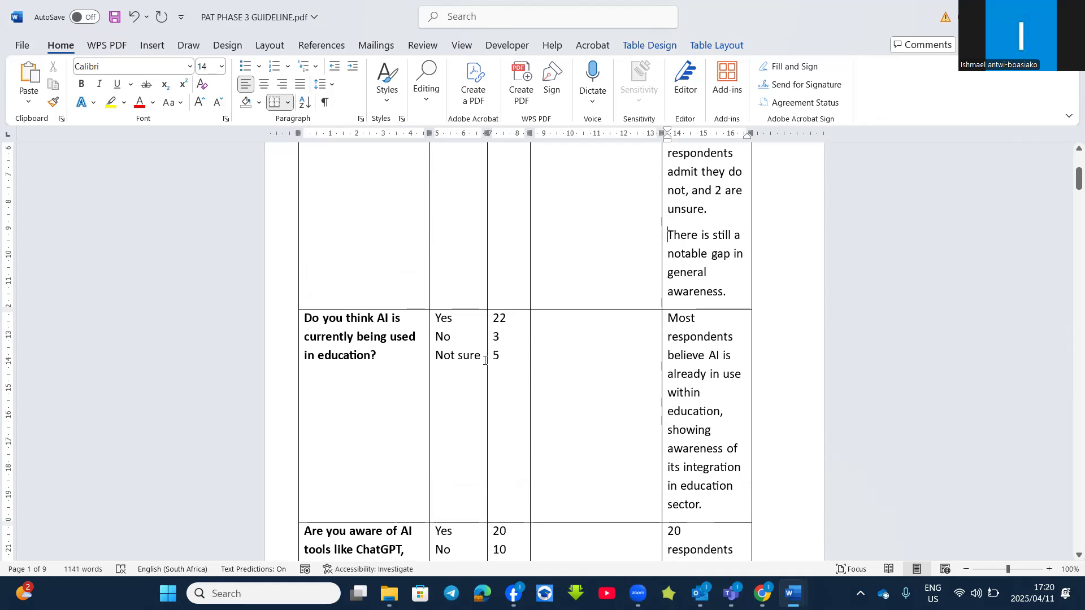
{"action": "mouse_move", "coordinate": [499, 299]}
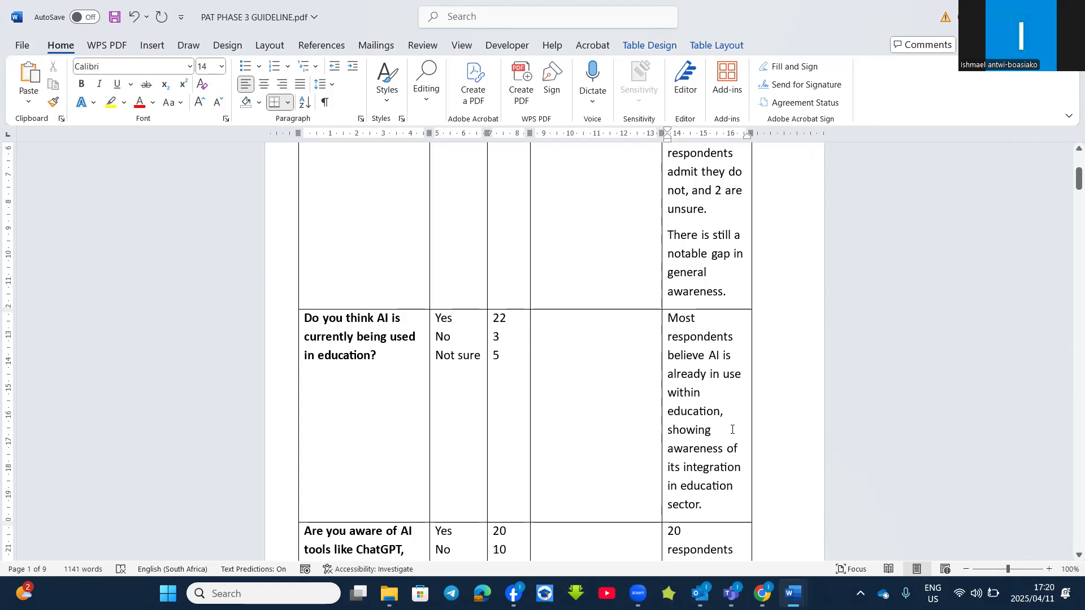
{"action": "left_click", "coordinate": [667, 235]}
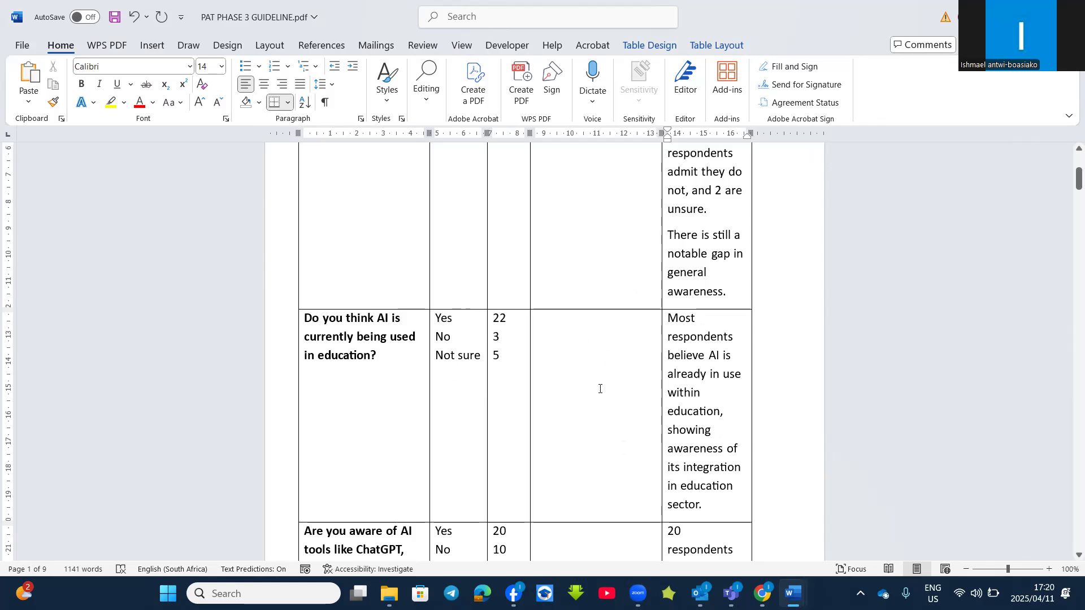
{"action": "scroll", "scroll_direction": "down", "scroll_amount": 3}
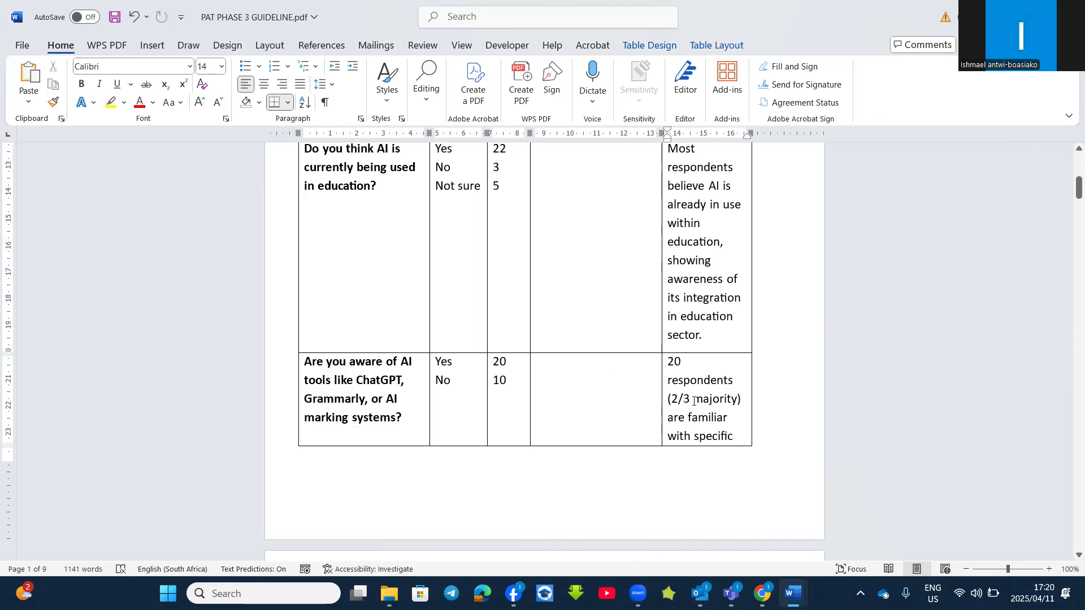
{"action": "scroll", "scroll_direction": "down", "scroll_amount": 3}
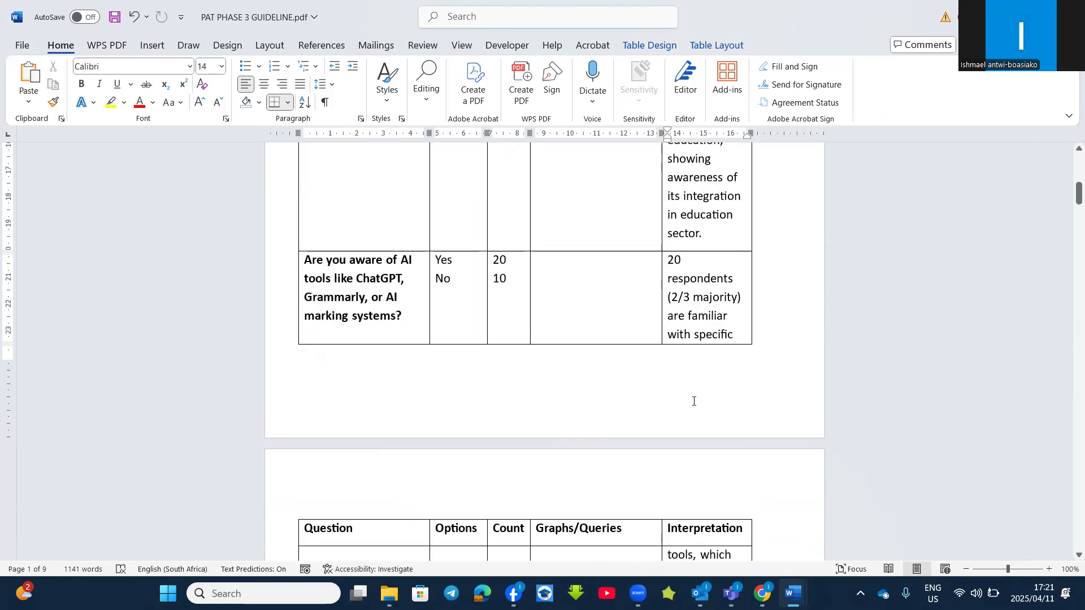
{"action": "scroll", "scroll_direction": "down", "scroll_amount": 3}
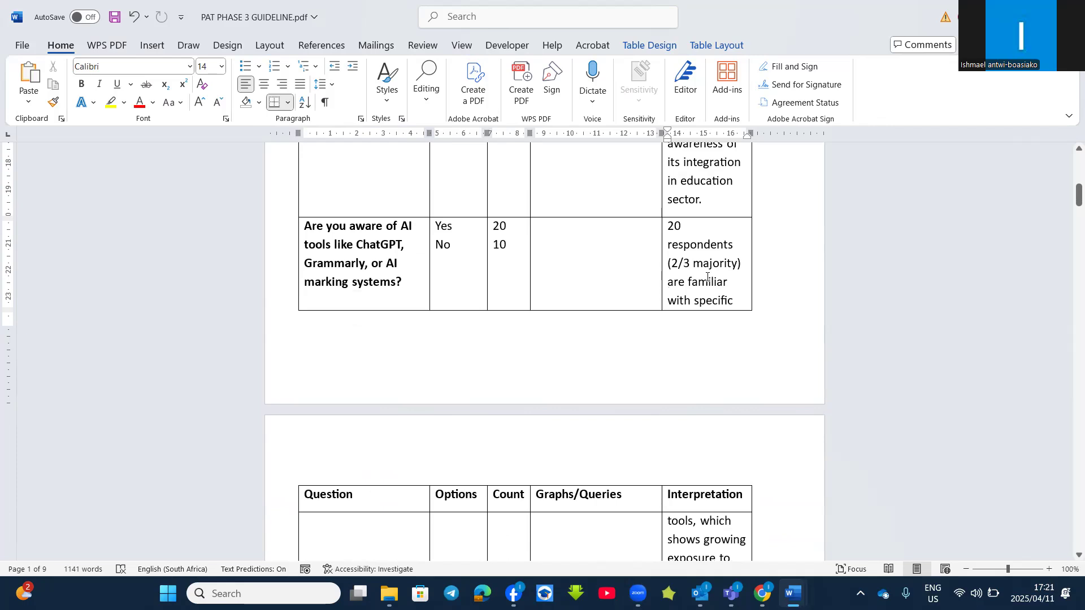
{"action": "scroll", "scroll_direction": "down", "scroll_amount": 3}
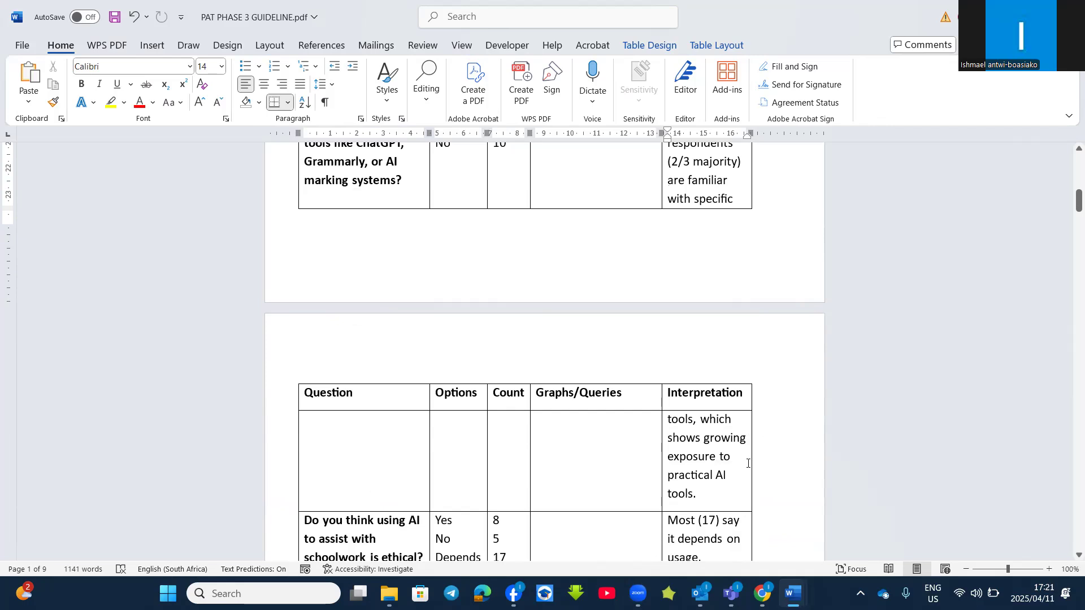
{"action": "scroll", "scroll_direction": "down", "scroll_amount": 3}
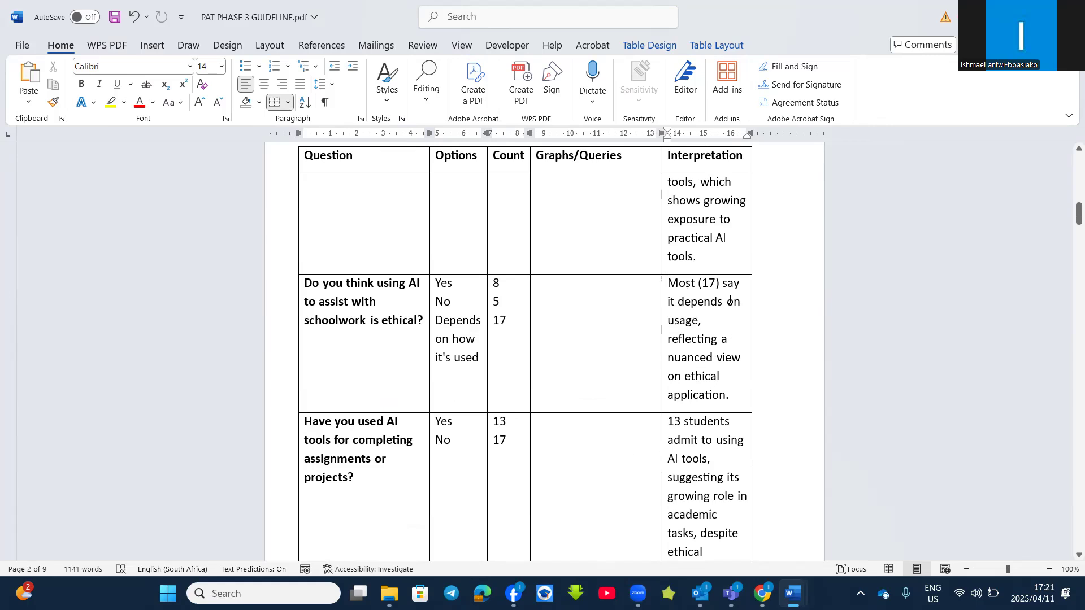
{"action": "mouse_move", "coordinate": [502, 320]}
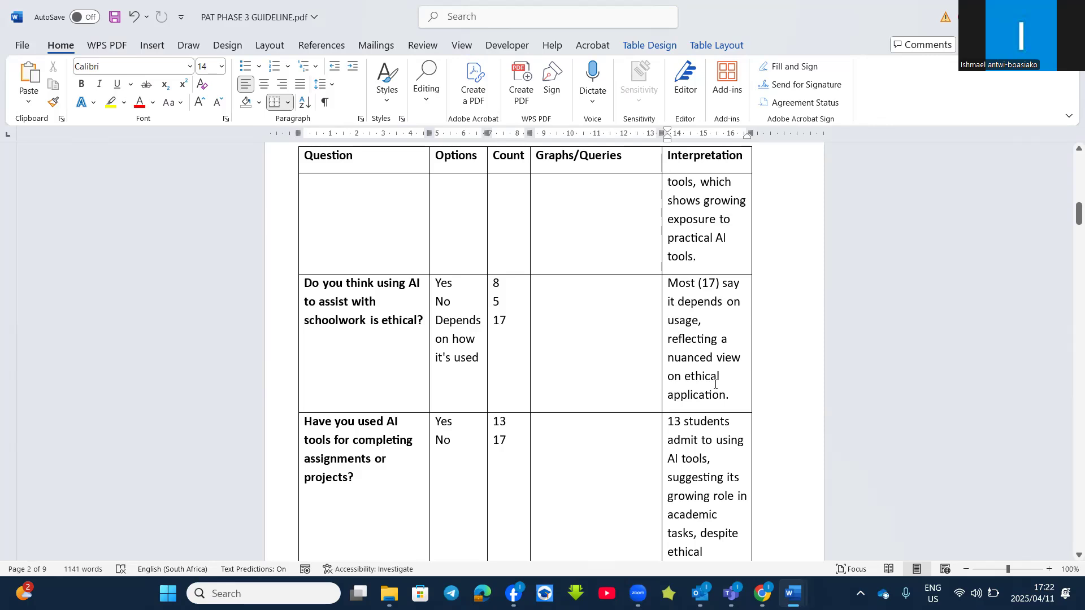
{"action": "scroll", "scroll_direction": "down", "scroll_amount": 3}
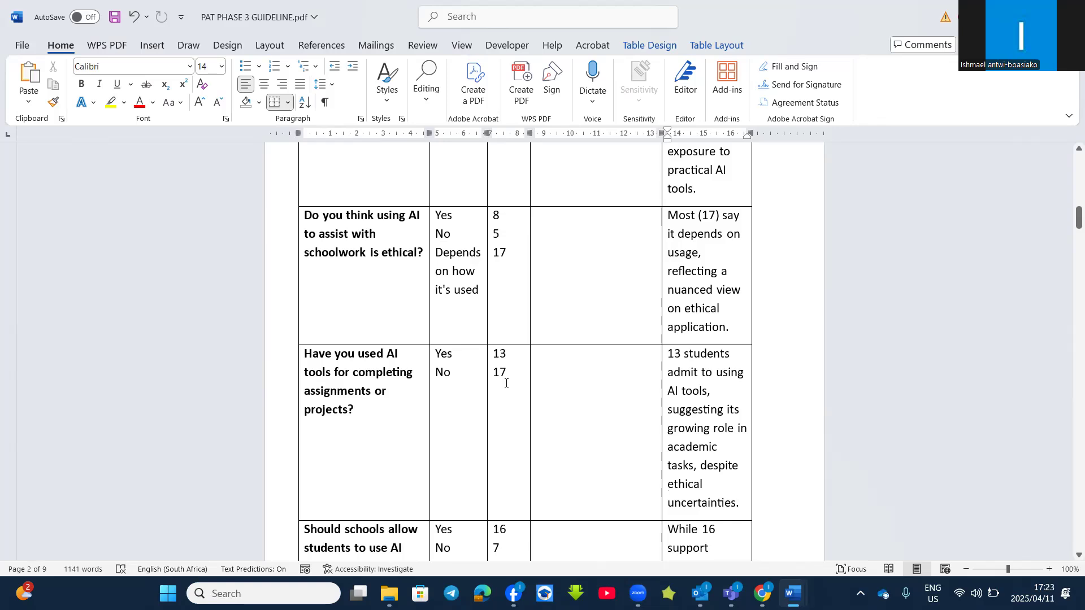
{"action": "mouse_move", "coordinate": [721, 437]}
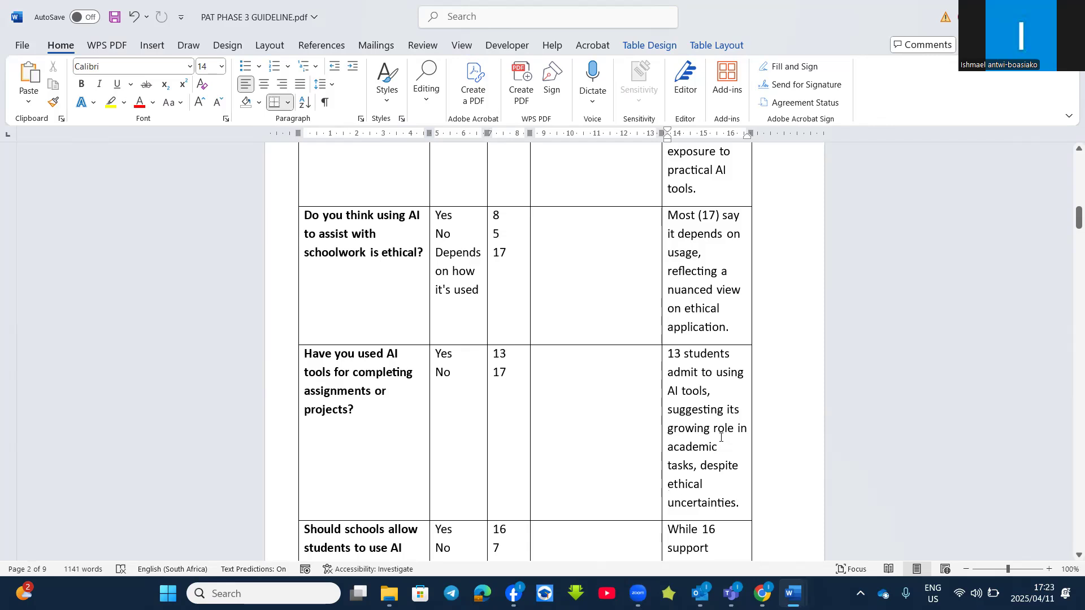
{"action": "scroll", "scroll_direction": "down", "scroll_amount": 3}
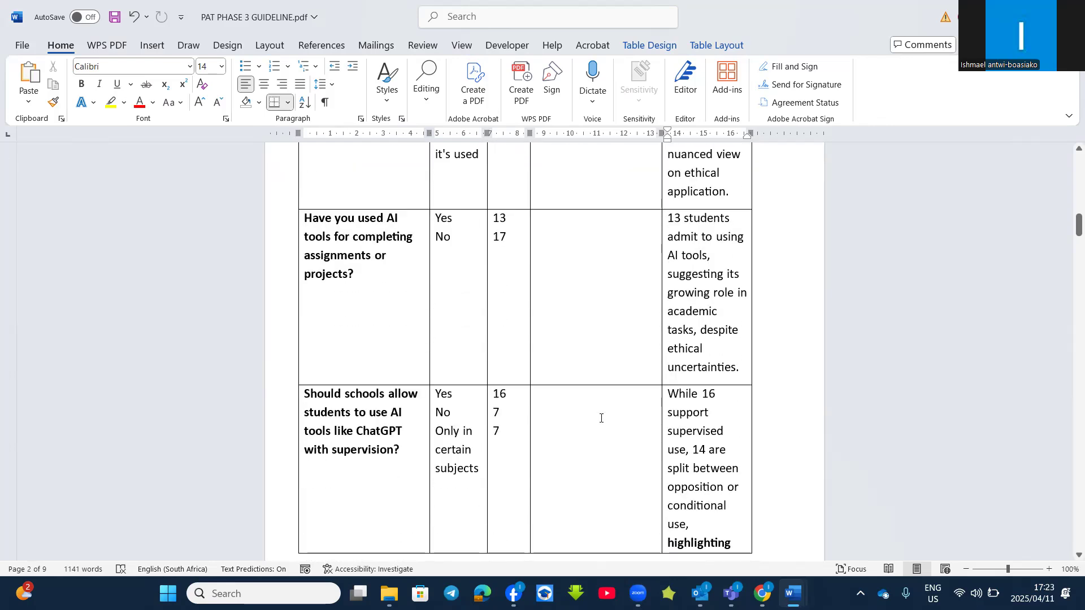
{"action": "scroll", "scroll_direction": "down", "scroll_amount": 3}
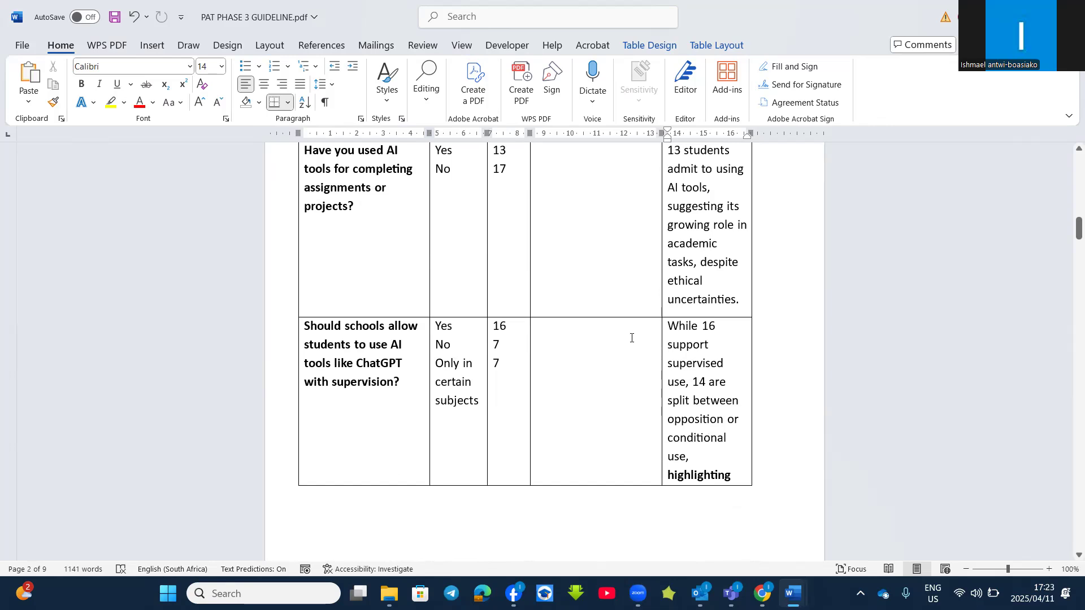
{"action": "scroll", "scroll_direction": "down", "scroll_amount": 3}
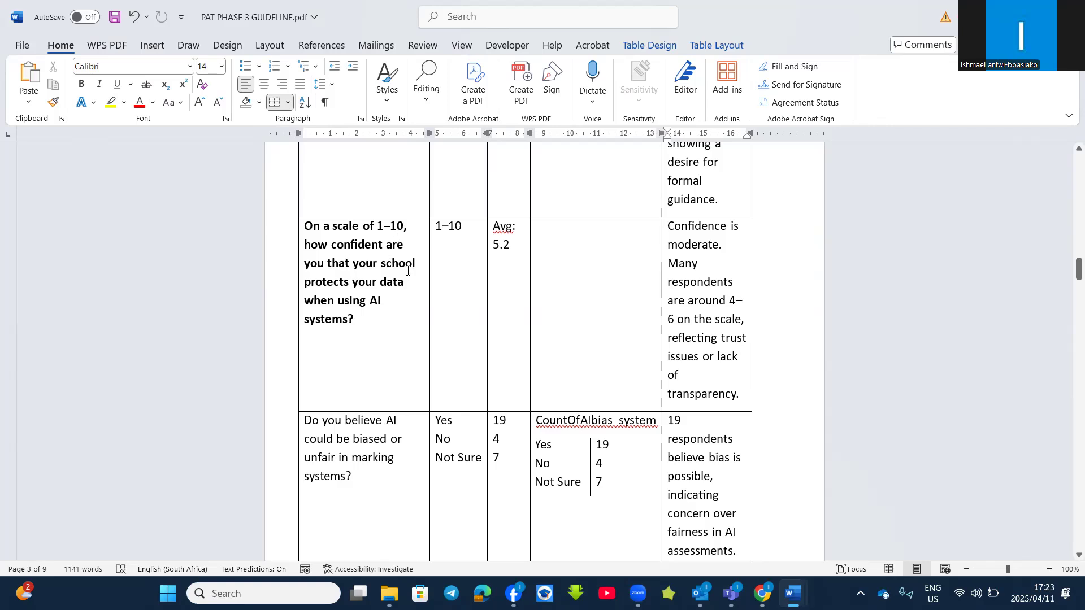
{"action": "mouse_move", "coordinate": [410, 318]}
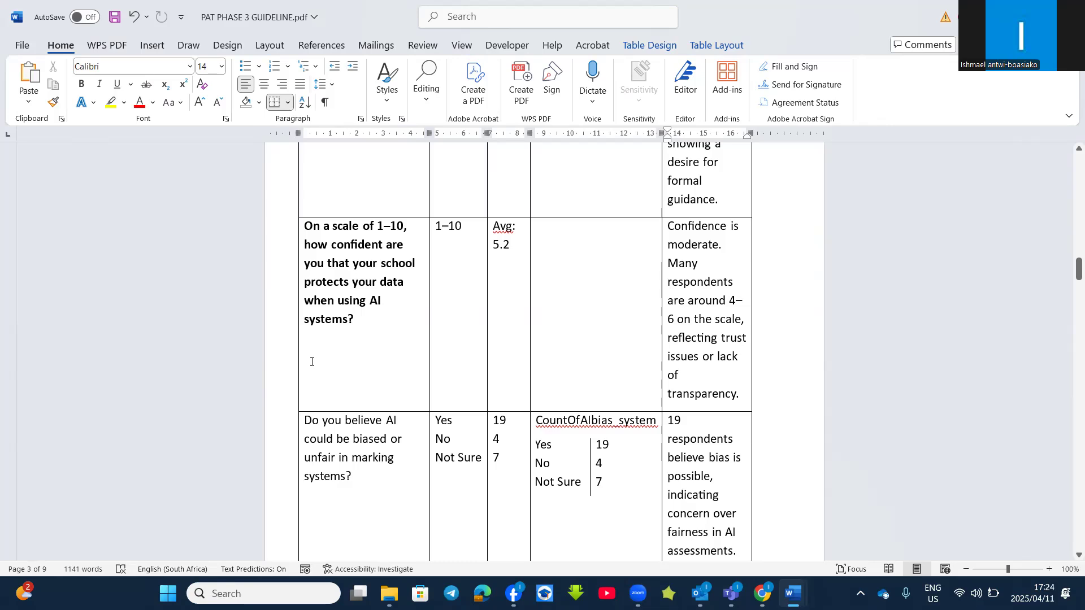
{"action": "mouse_move", "coordinate": [329, 353]}
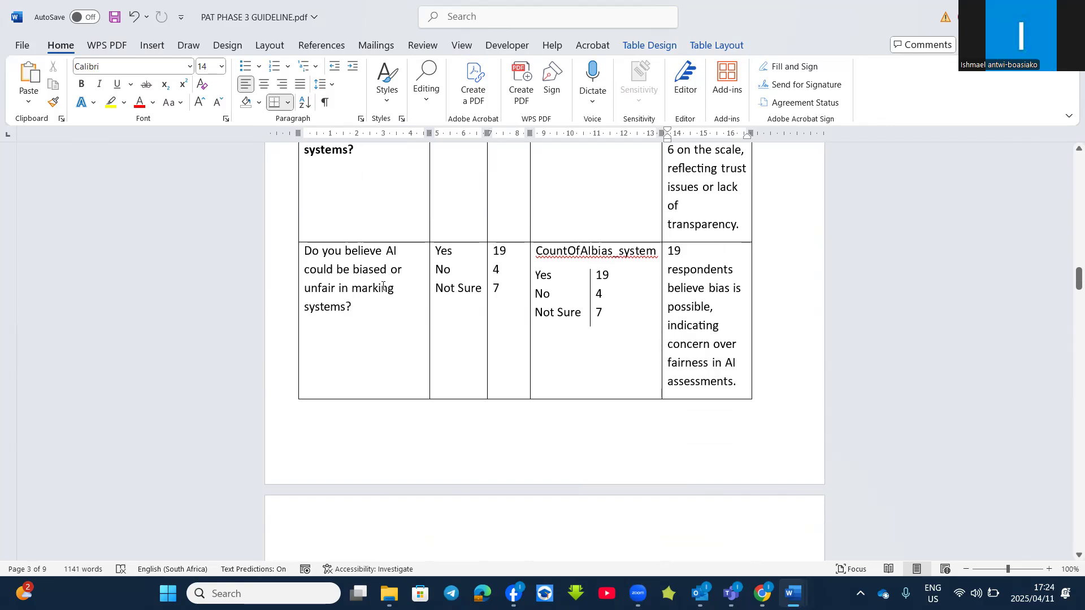
{"action": "mouse_move", "coordinate": [369, 312]}
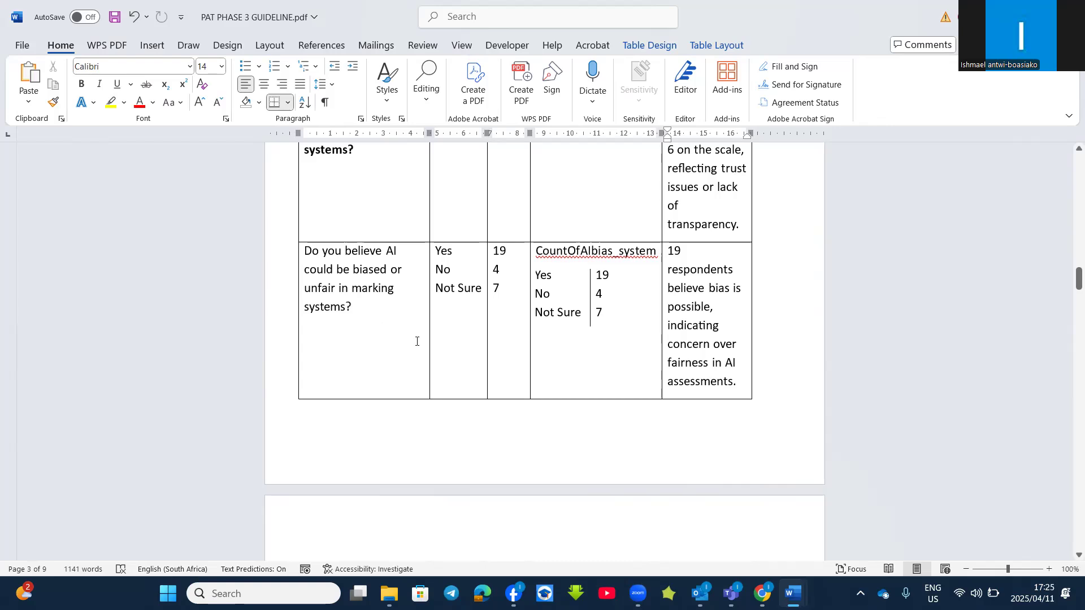
{"action": "mouse_move", "coordinate": [546, 301]}
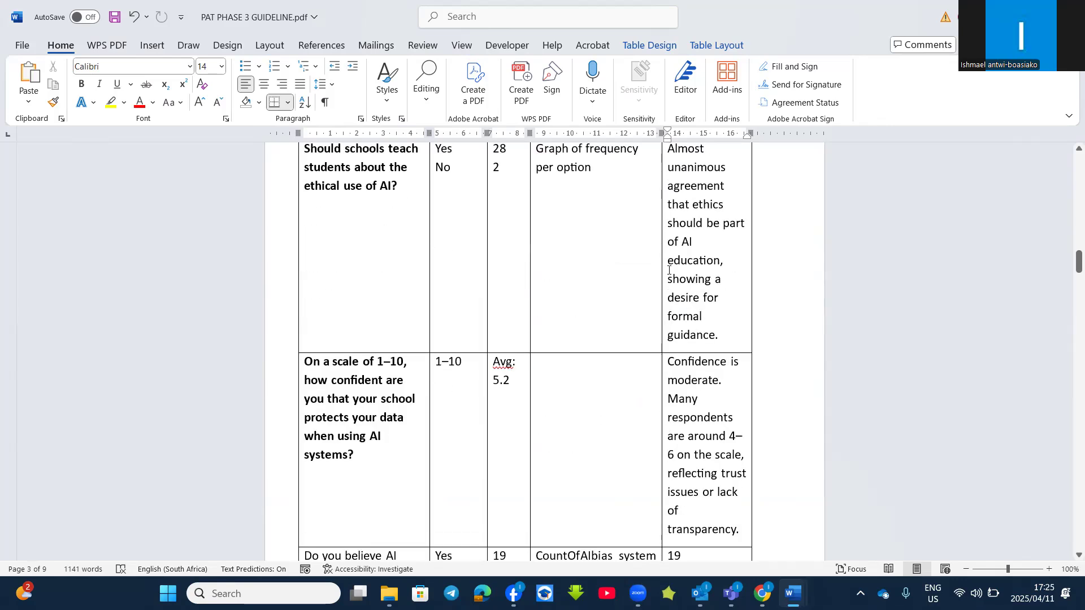
{"action": "scroll", "scroll_direction": "down", "scroll_amount": 3}
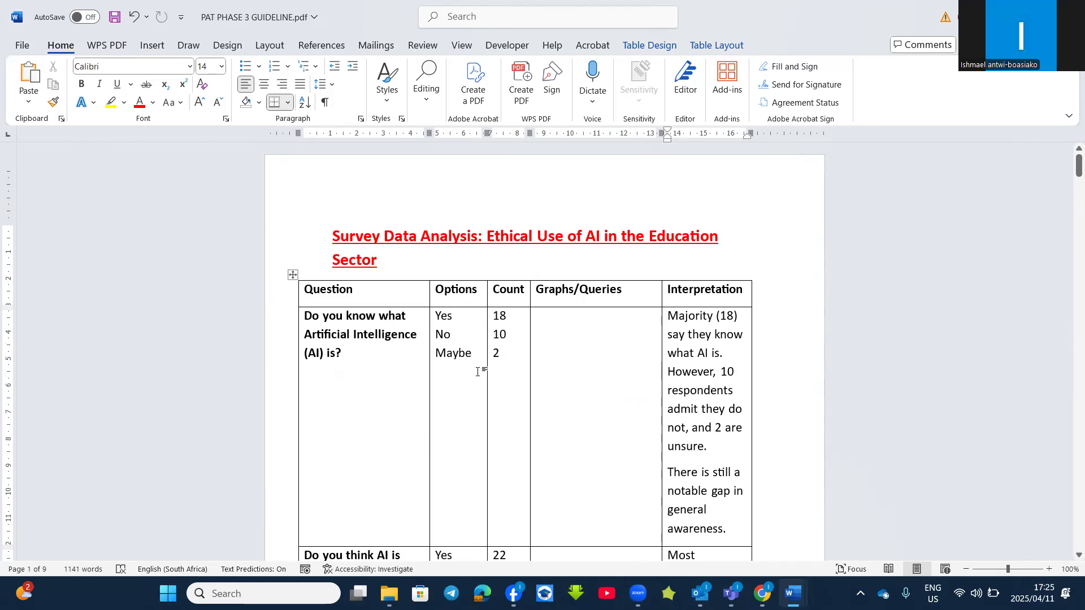
{"action": "left_click", "coordinate": [669, 472]}
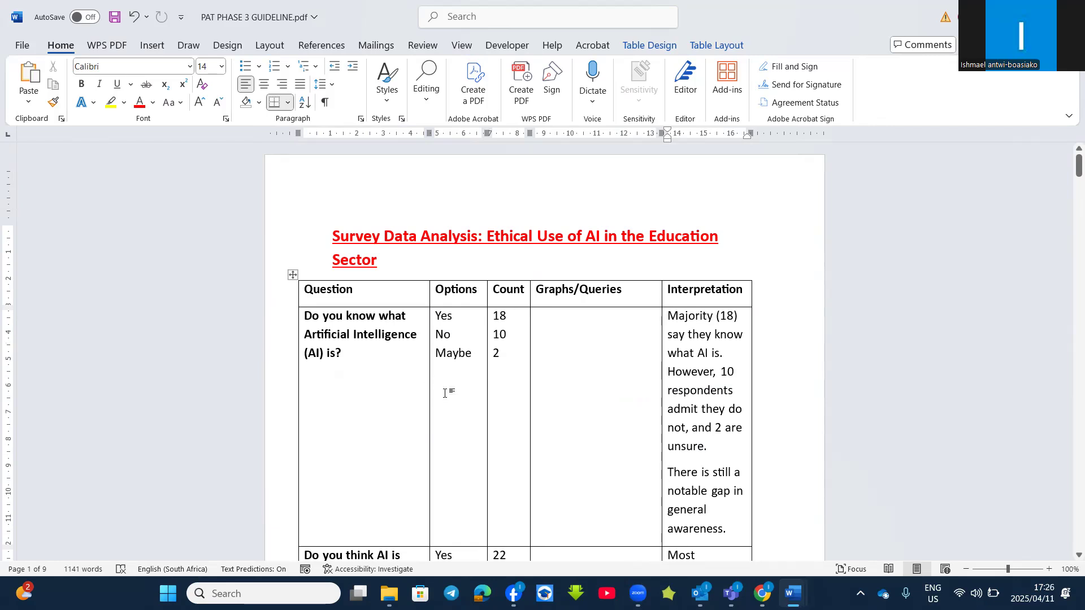
{"action": "scroll", "scroll_direction": "down", "scroll_amount": 3}
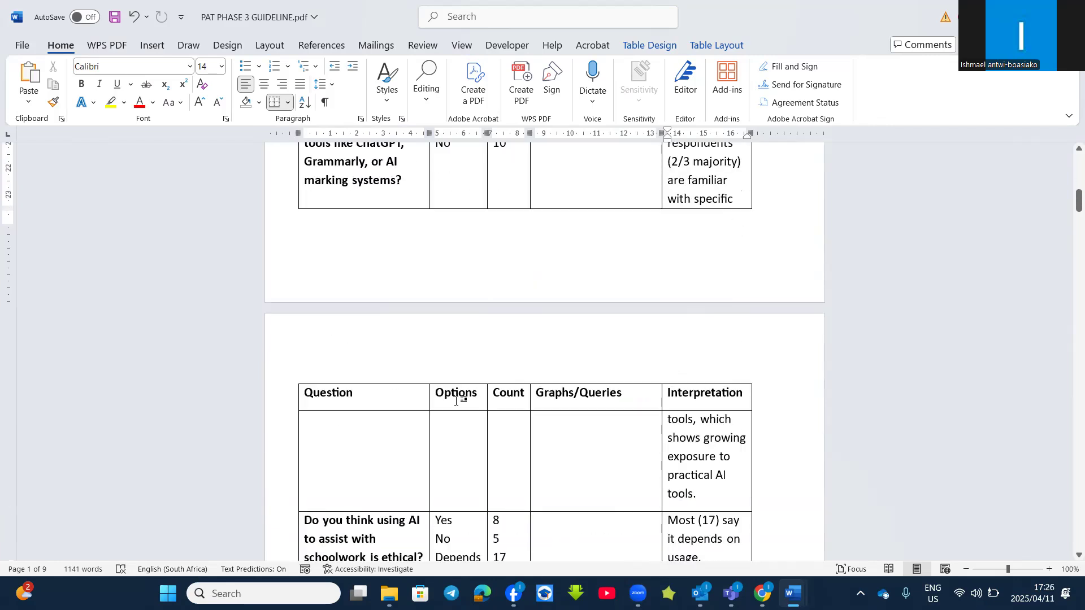
{"action": "mouse_move", "coordinate": [468, 403]}
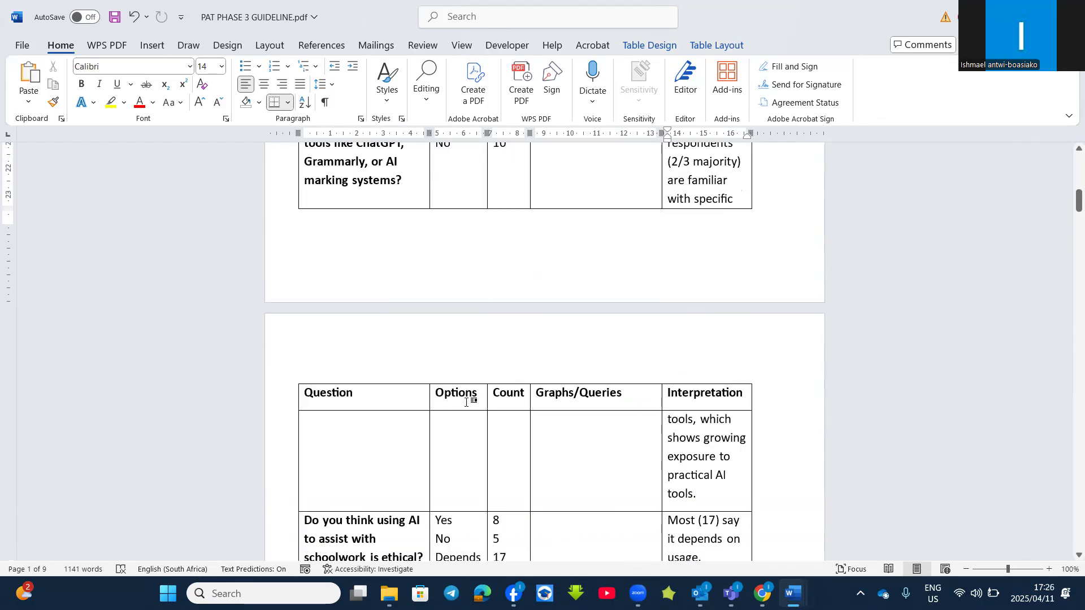